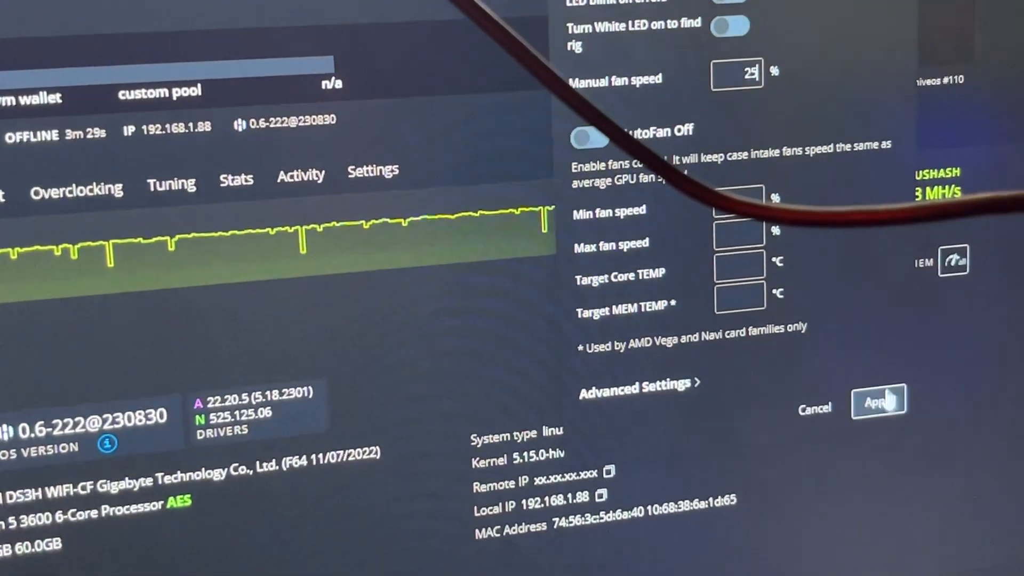
Step: Apply the Octofan settings with 25% manual fan speed to z_3600 and show its Power Actions menu
click(878, 399)
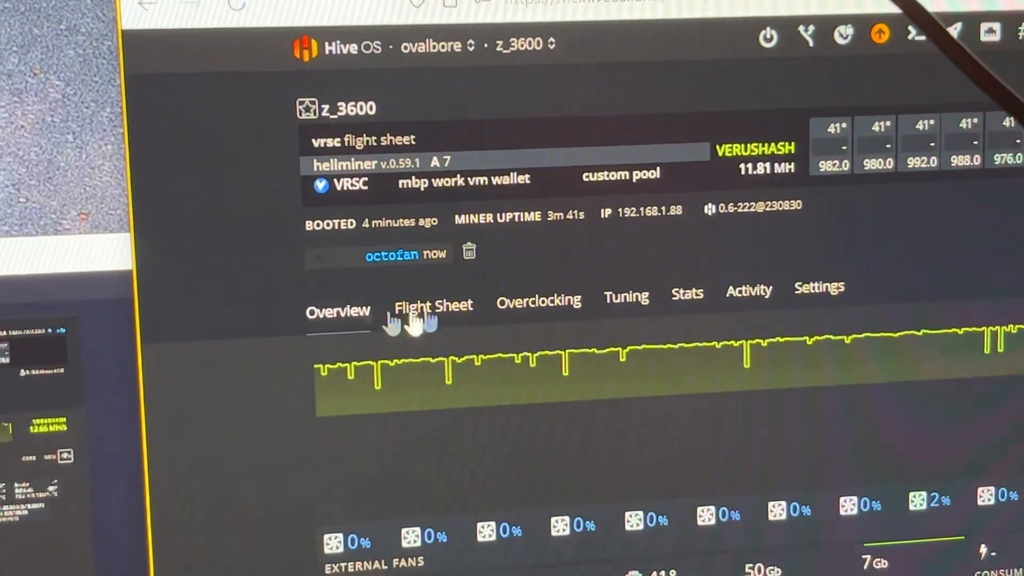
scroll(down, 3)
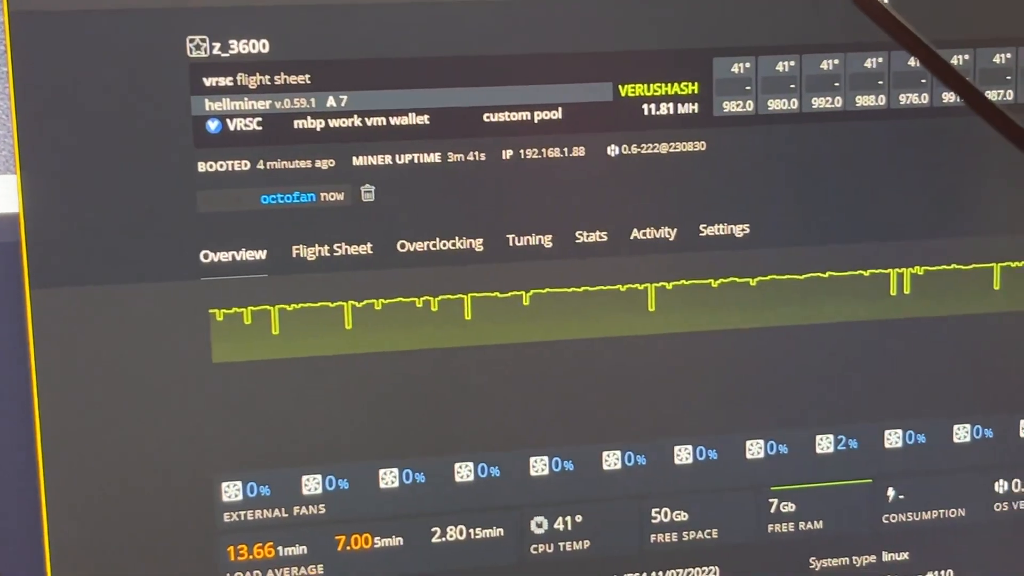
click(613, 100)
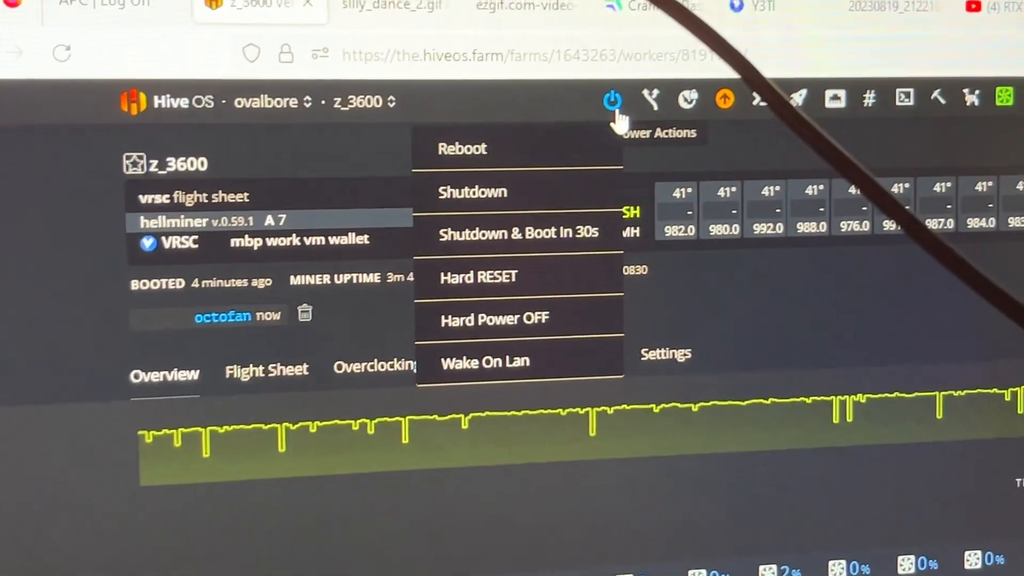